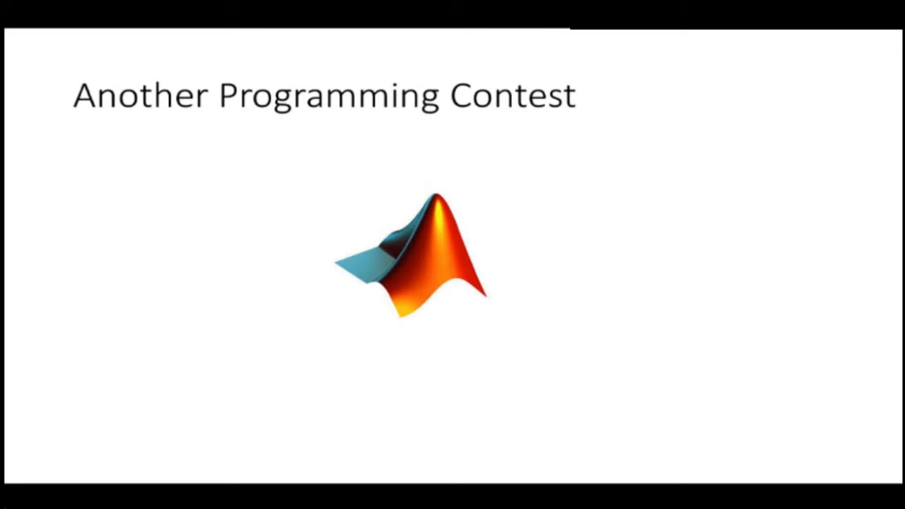
{"action": "key", "text": "Right"}
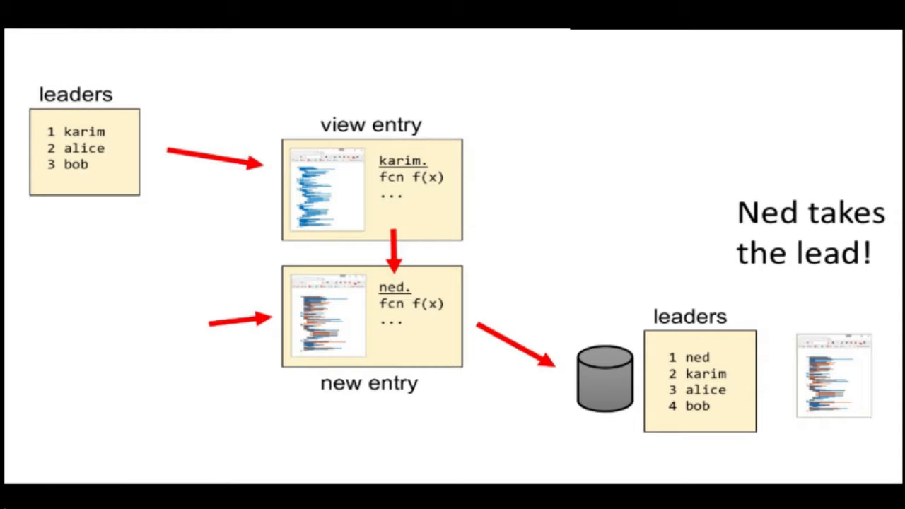